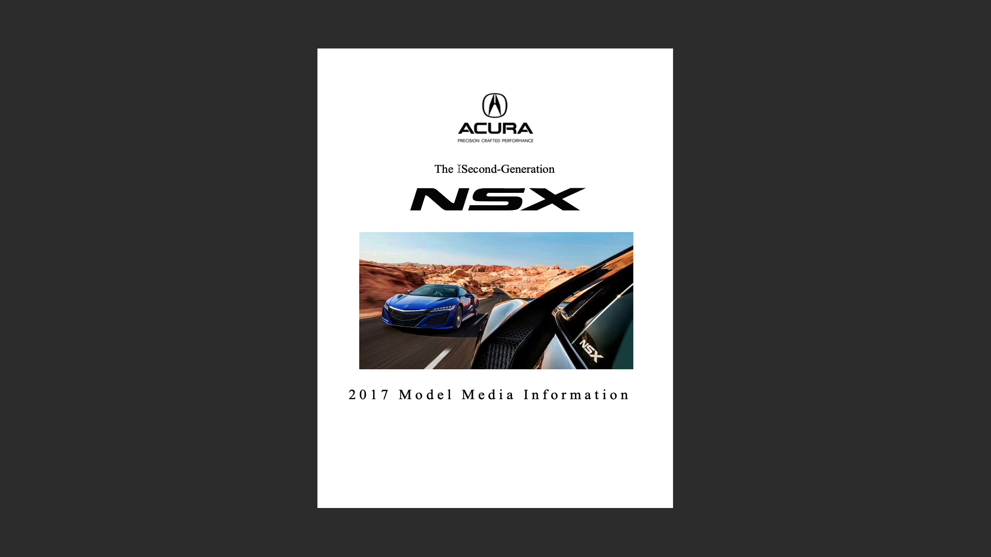
pyautogui.moveTo(228, 178)
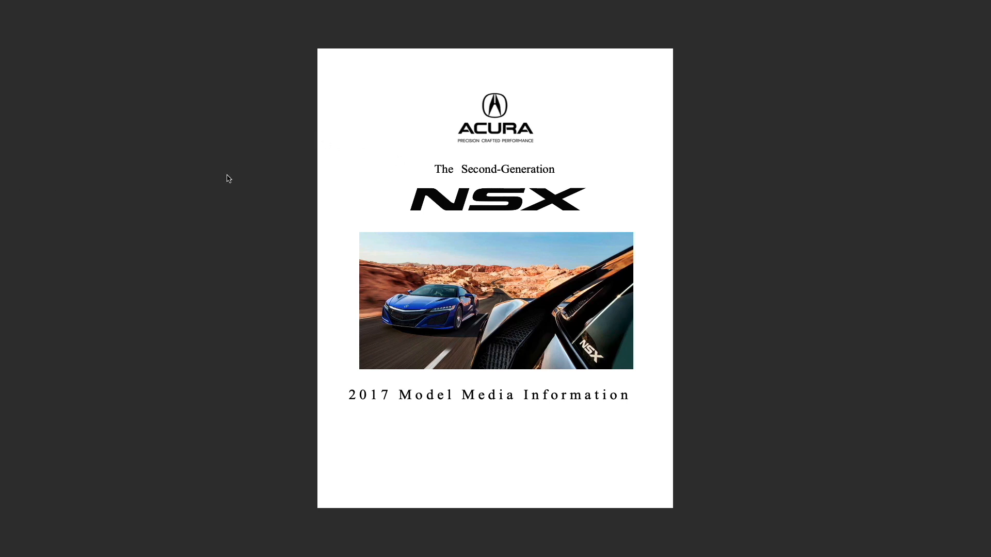
# Scroll from the cover to the Contents and Overview two-page spread
pyautogui.scroll(-3)
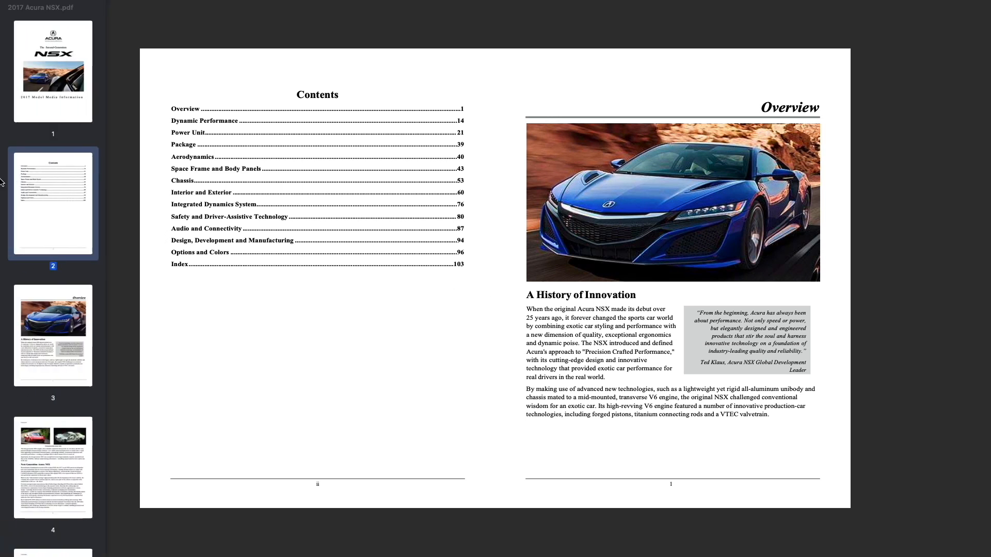
pyautogui.moveTo(36, 183)
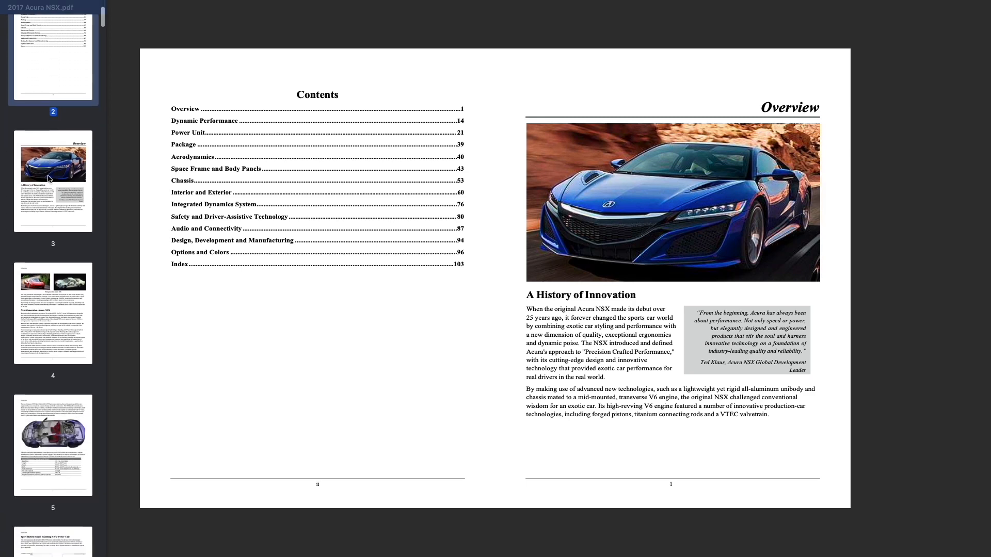
# Scroll the thumbnails down to reach the Dynamic Performance and Power Unit pages 14–15
pyautogui.scroll(-3)
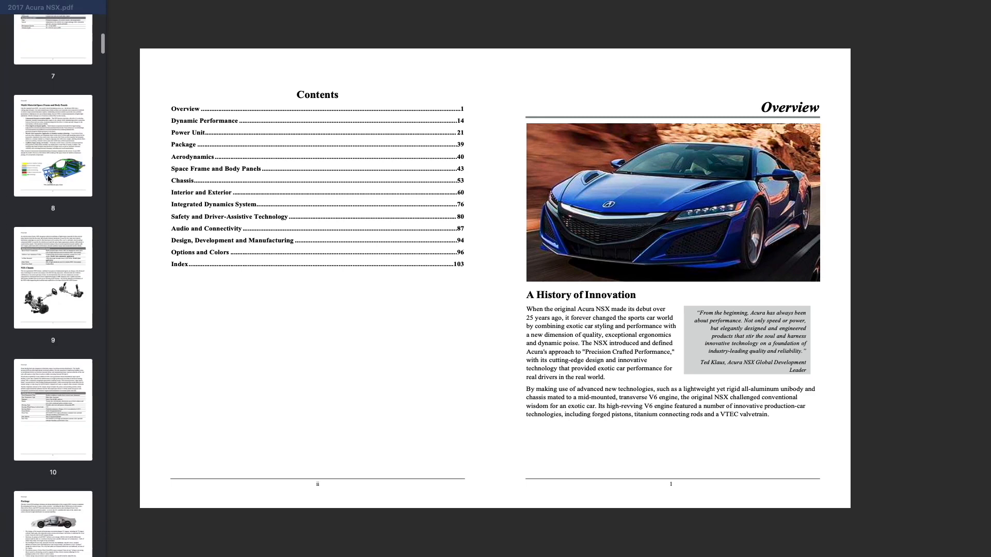
pyautogui.scroll(-3)
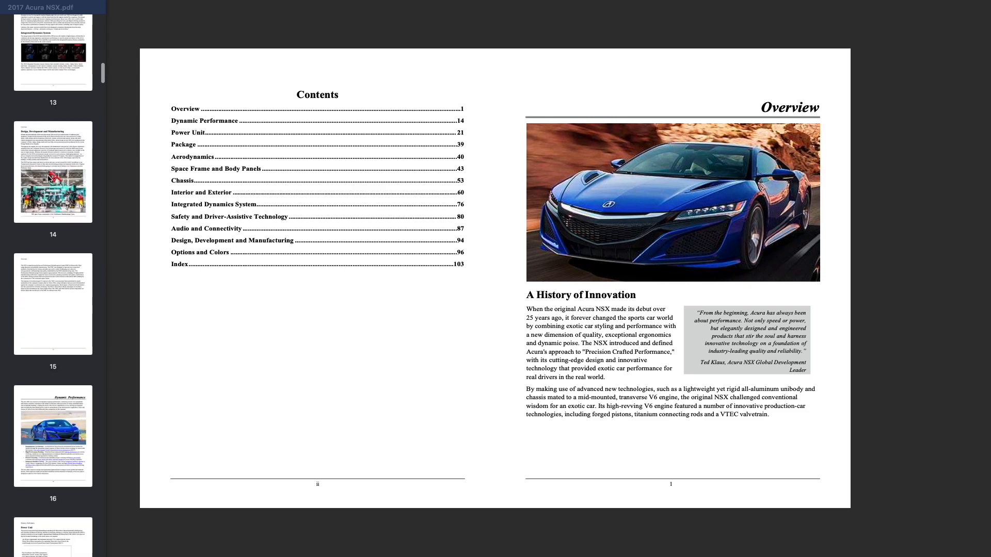
pyautogui.scroll(-3)
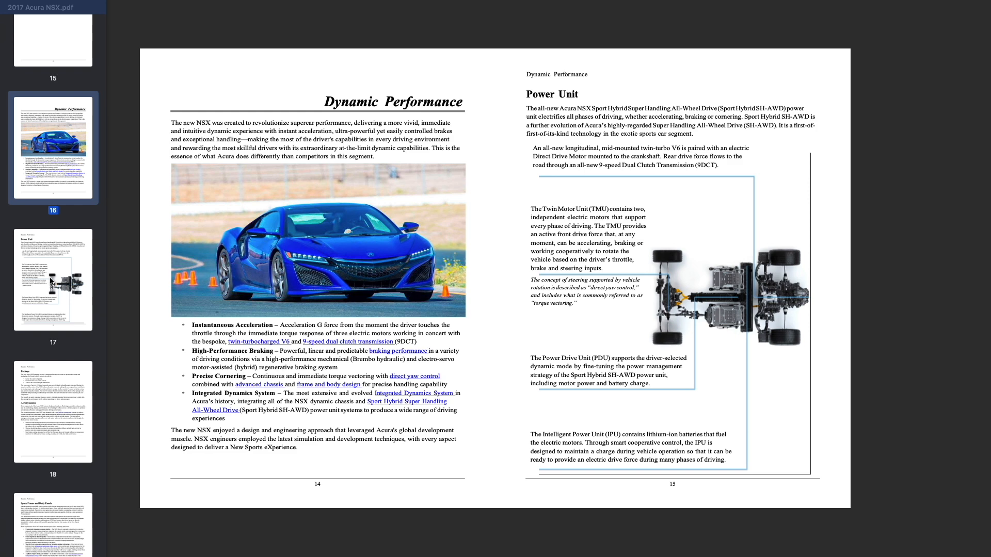
# Scroll the thumbnails to page 22 and jump to the Anatomy of a Turn spread
pyautogui.scroll(-3)
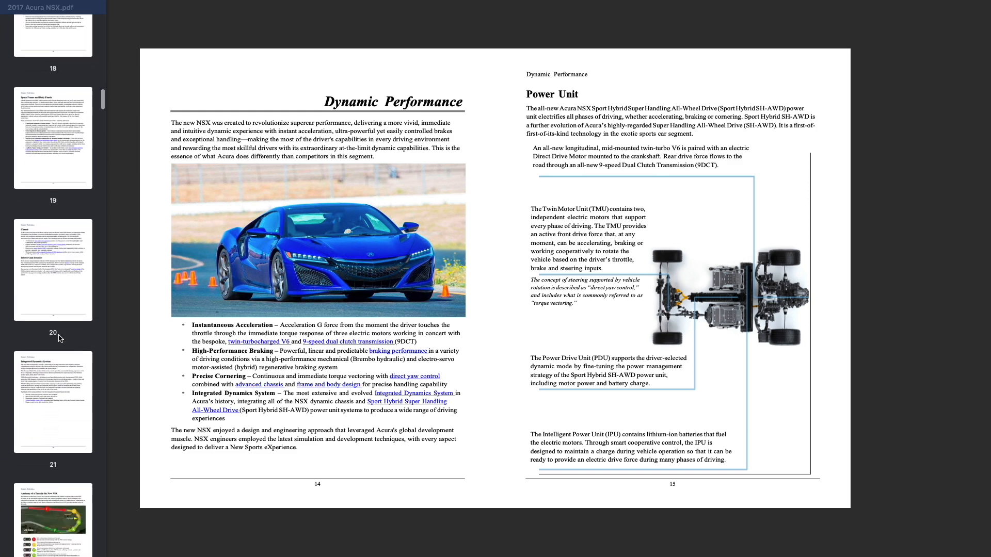
pyautogui.scroll(-3)
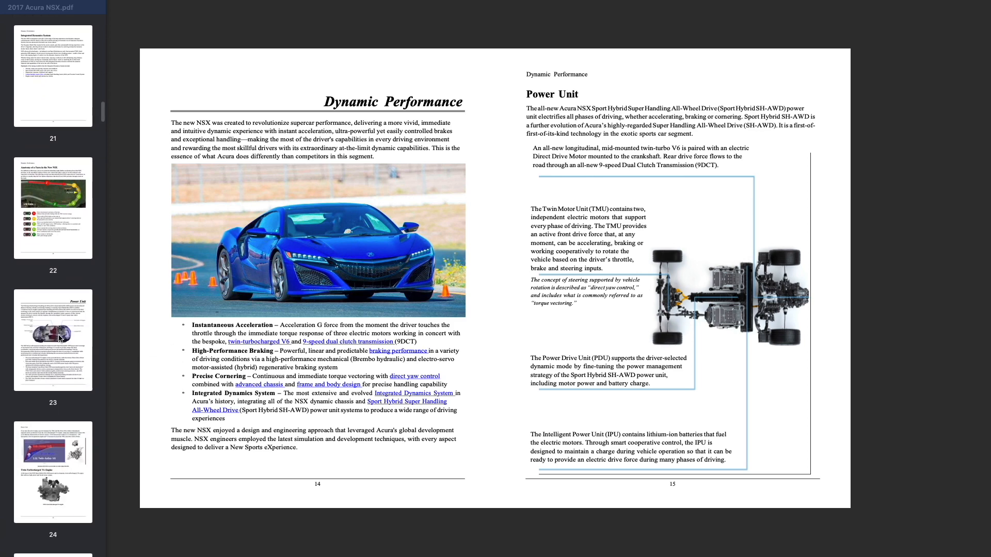
pyautogui.click(53, 208)
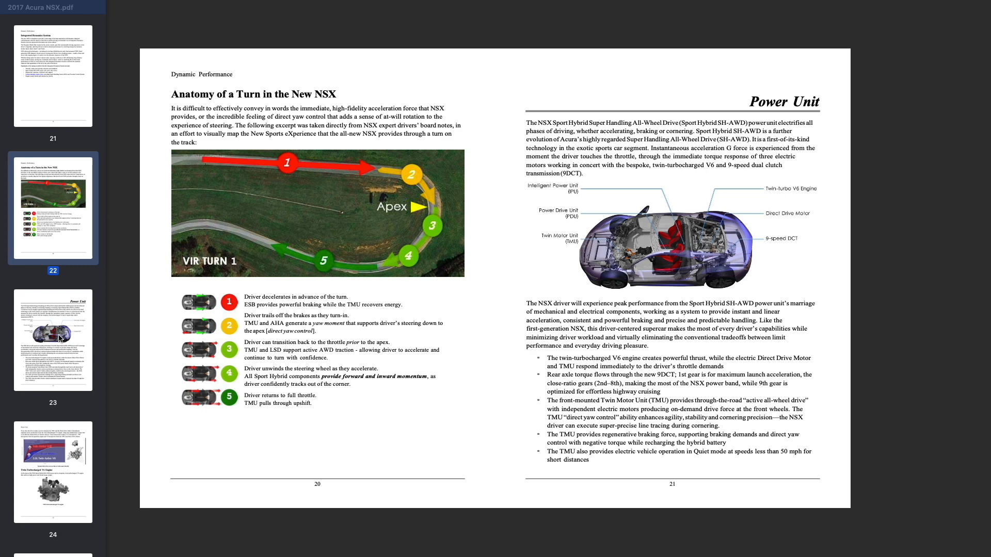
# Scroll from pages 20–21 to the TMU and Intelligent Power Unit pages 34–35
pyautogui.scroll(-3)
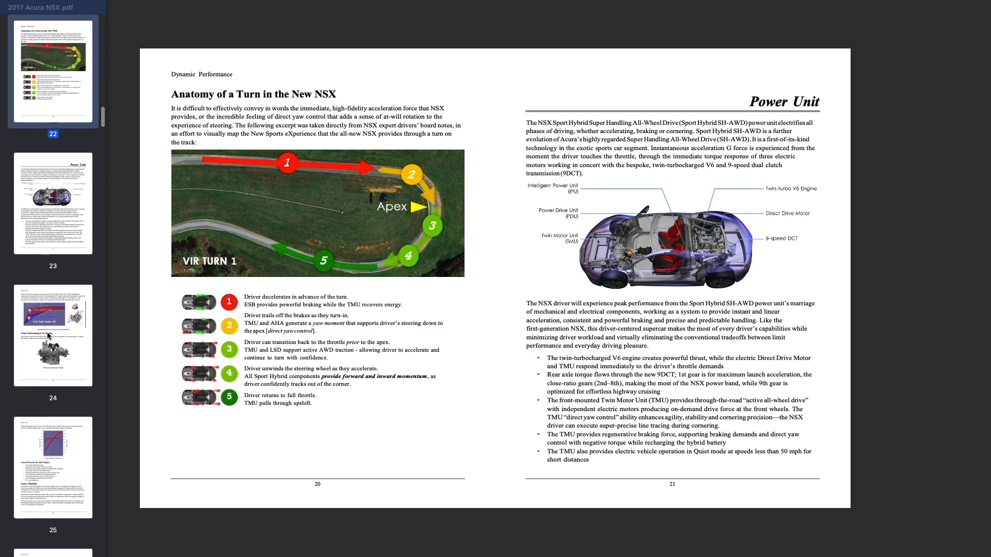
pyautogui.scroll(-3)
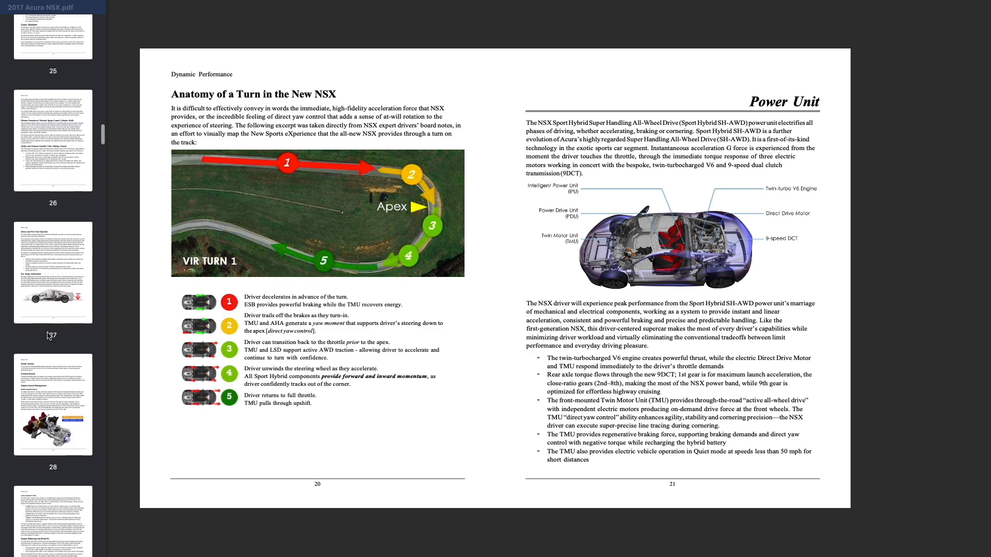
pyautogui.scroll(-3)
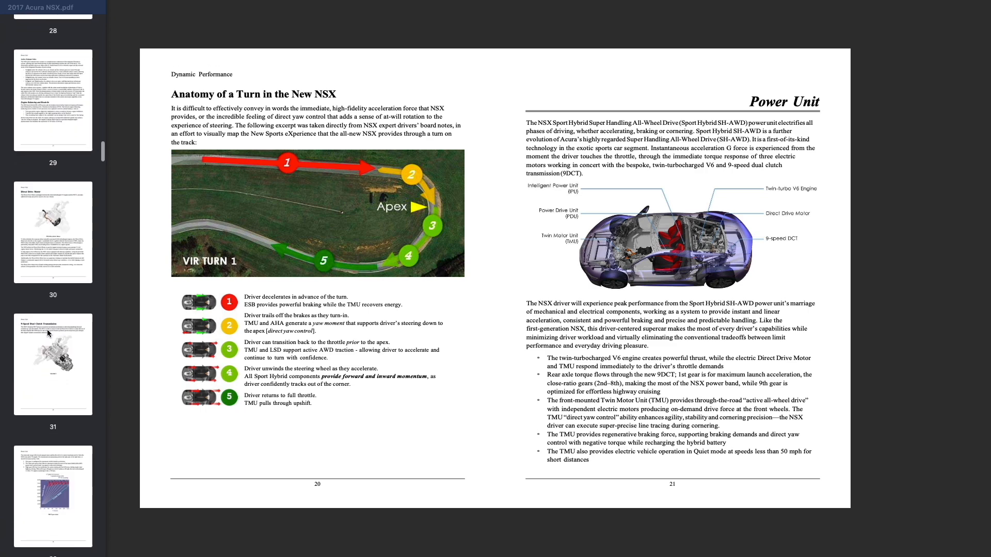
pyautogui.scroll(-3)
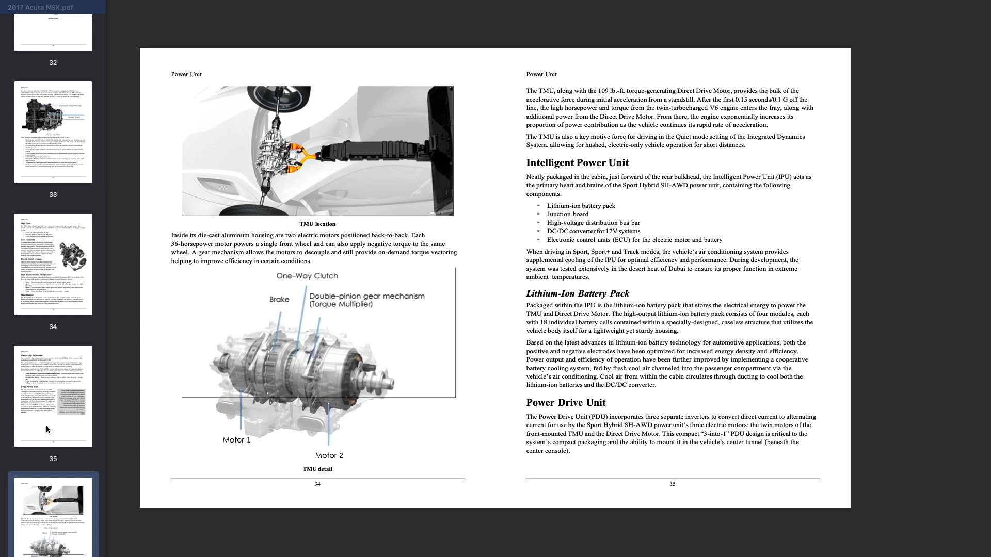
pyautogui.scroll(-3)
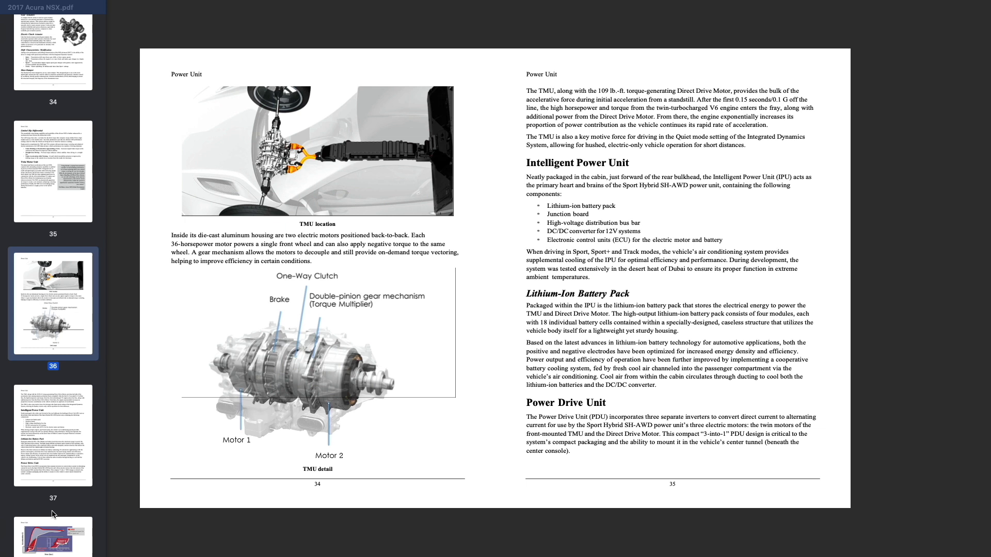
# Scroll to pages 36–37 showing the Acceleration G graph and Specifications table
pyautogui.scroll(-3)
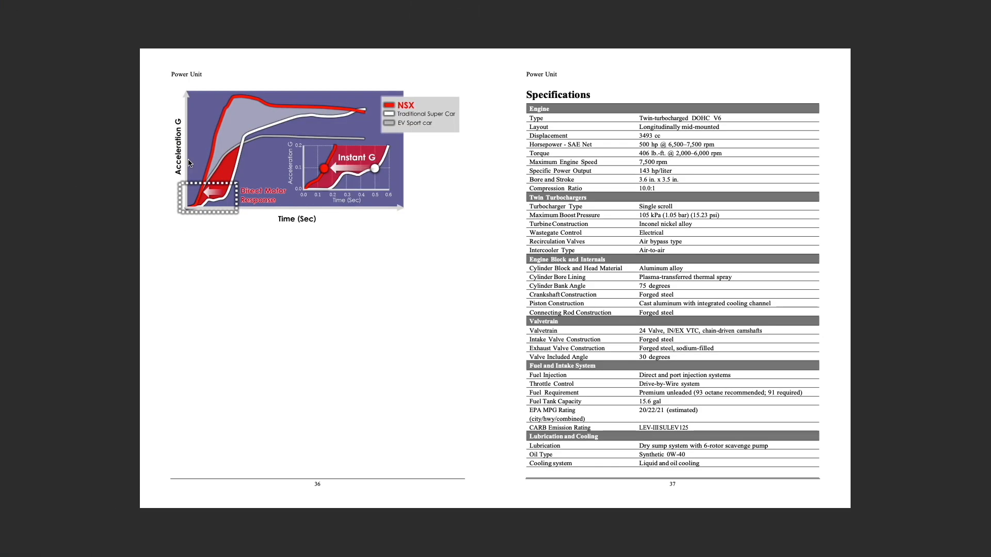
pyautogui.moveTo(225, 197)
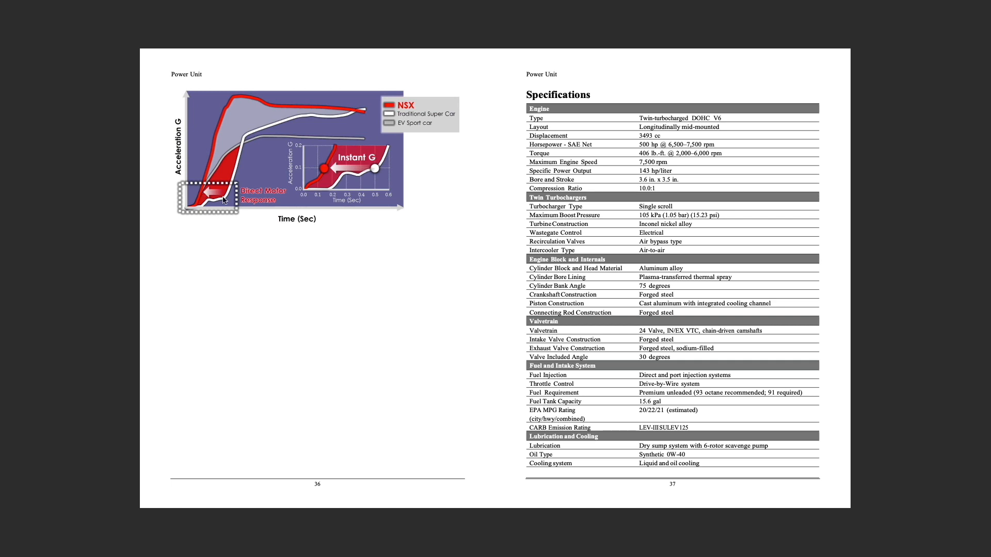
pyautogui.moveTo(259, 210)
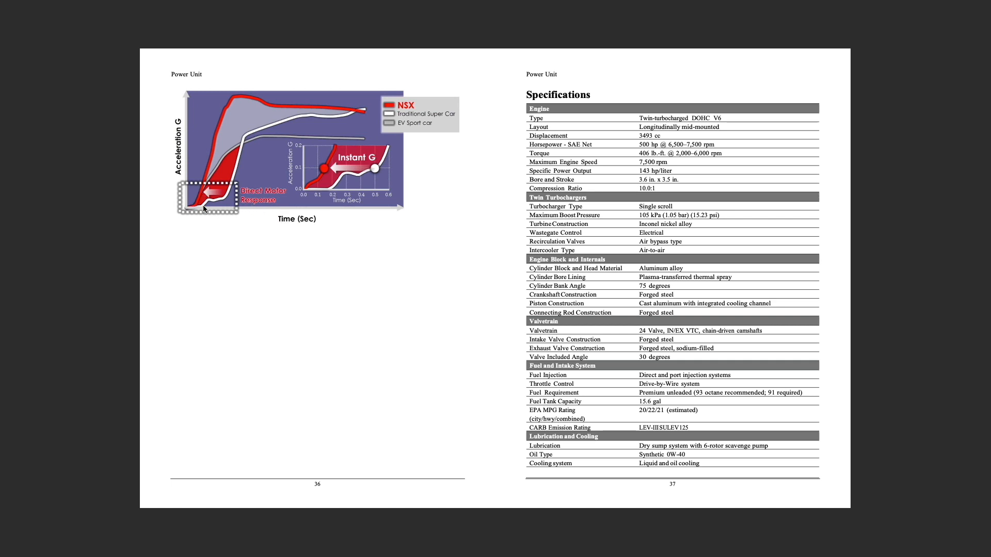
pyautogui.moveTo(217, 201)
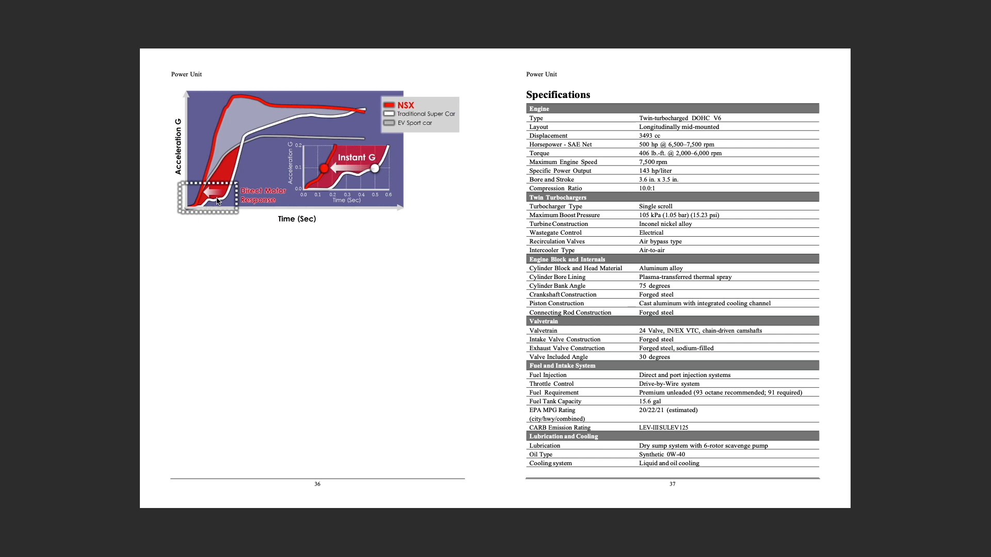
pyautogui.moveTo(246, 141)
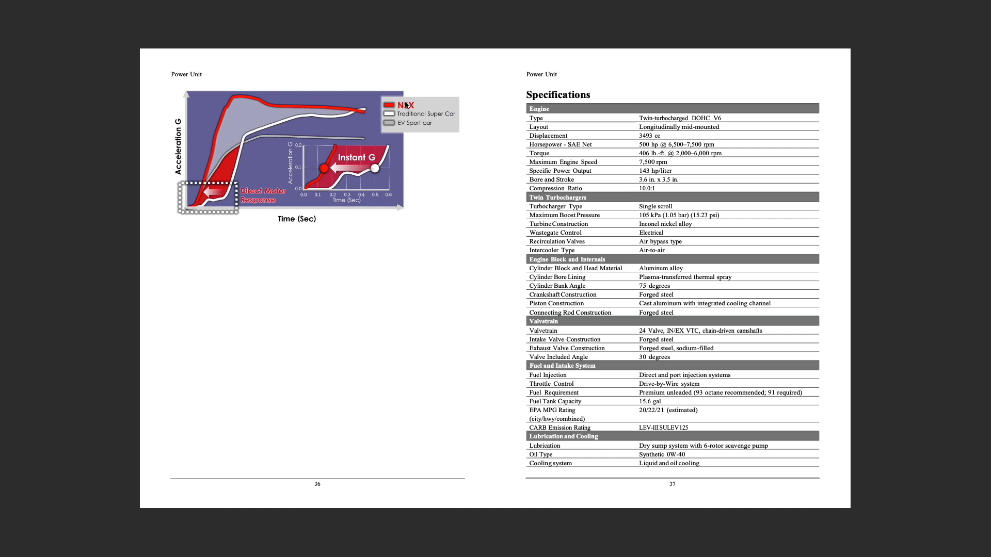
pyautogui.moveTo(210, 174)
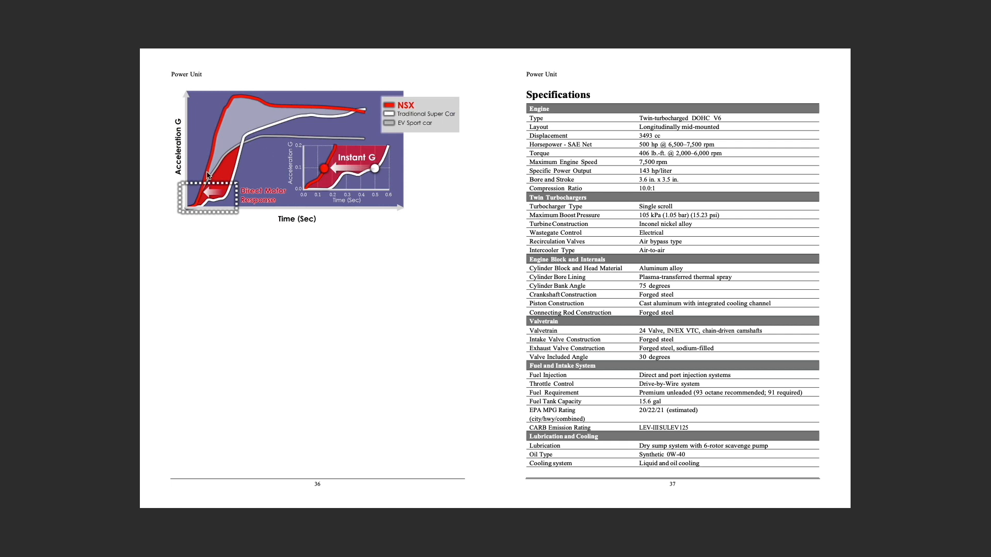